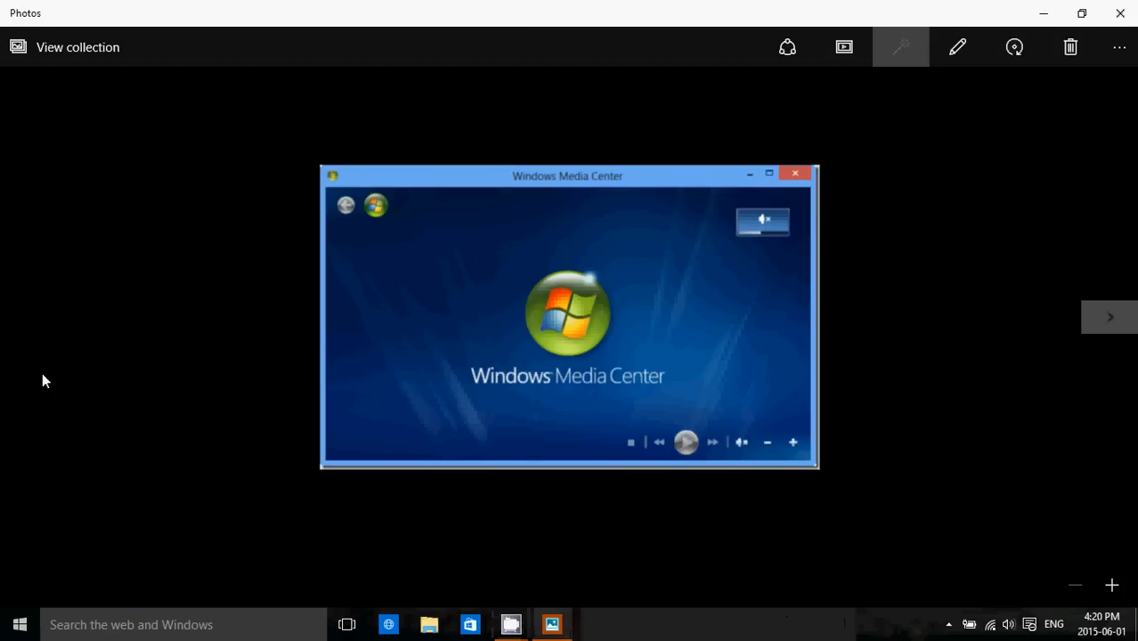
- Advance the Photos viewer from the Windows Media Center screenshot to Spider Solitaire
{"action": "left_click", "coordinate": [19, 624]}
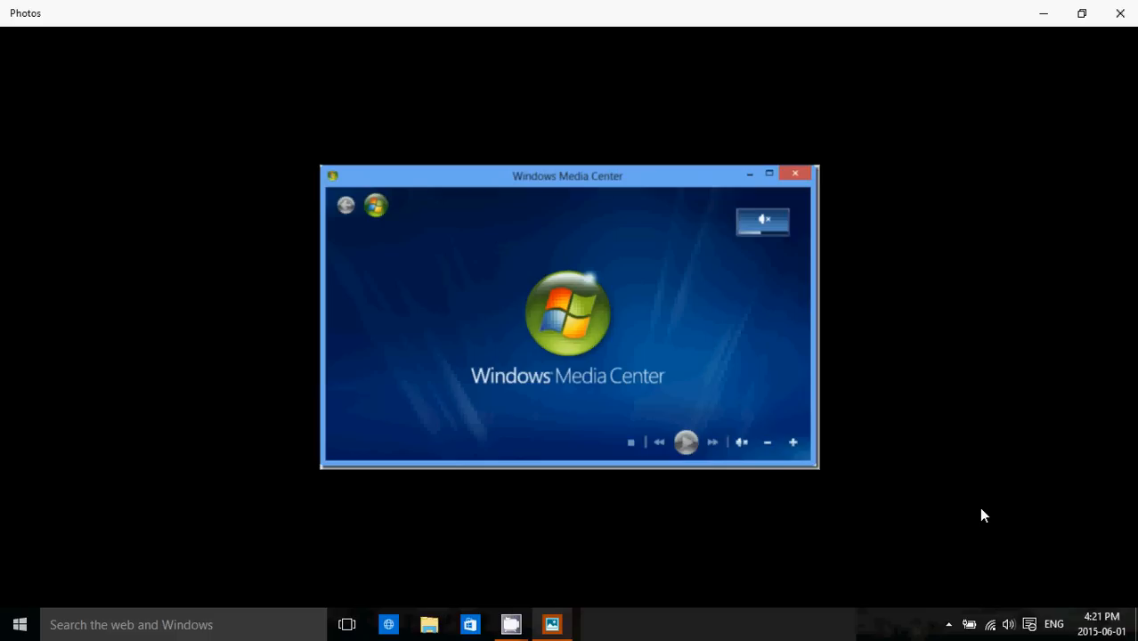
{"action": "left_click", "coordinate": [1110, 316]}
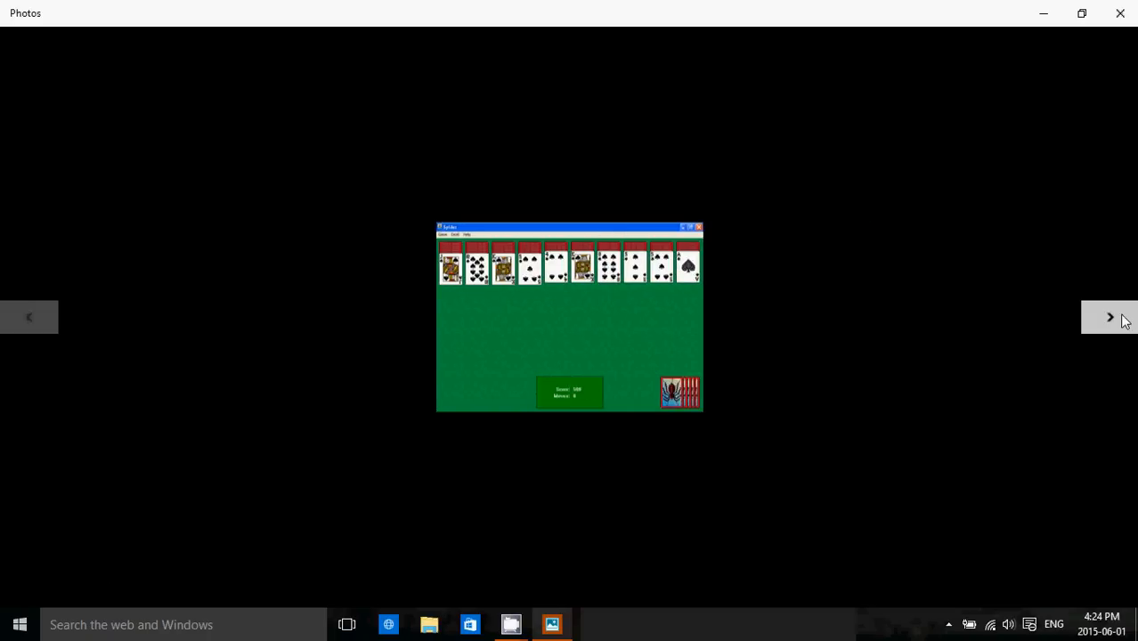